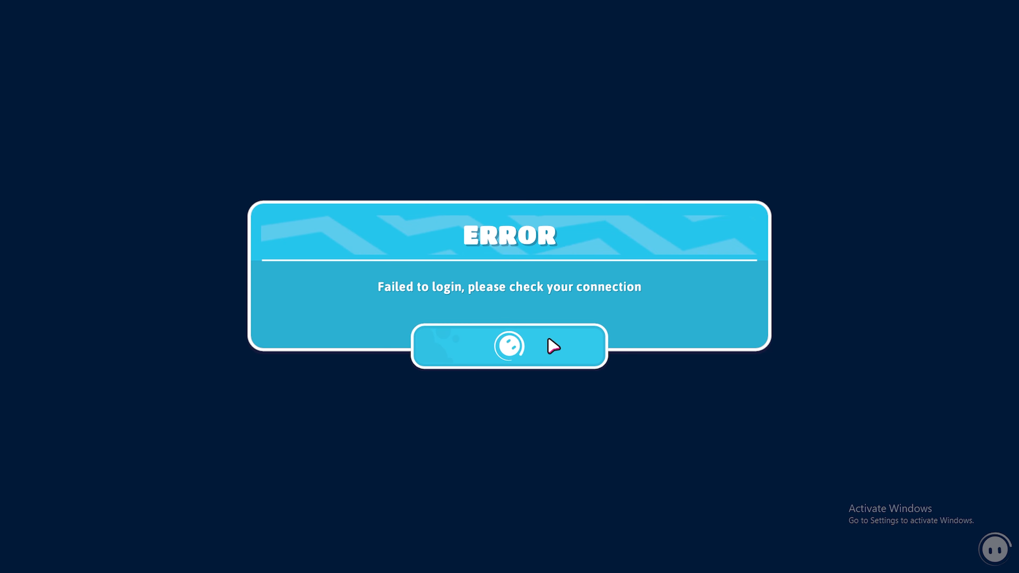
pyautogui.moveTo(498, 330)
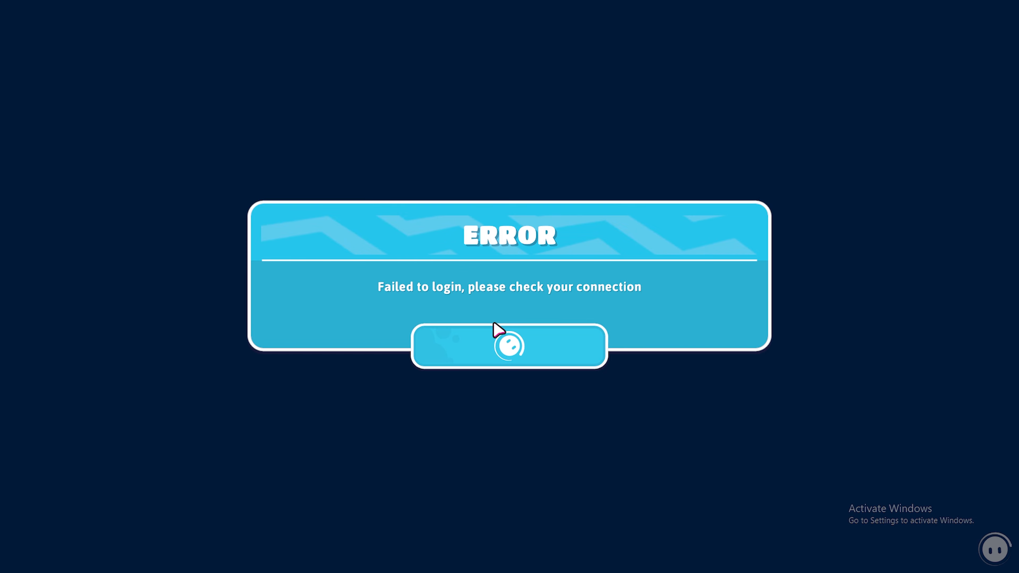
# Step: Acknowledge the 'Failed to login' connection error so Fall Guys closes
pyautogui.click(509, 347)
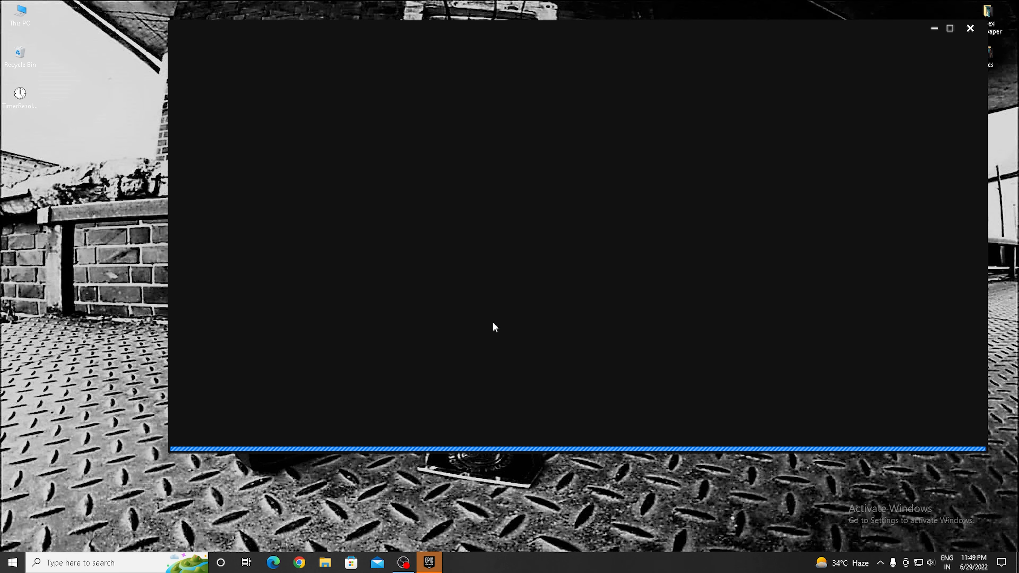
# Step: Close the leftover blank window and view the vivo 1727 Wi-Fi connection details from the tray
pyautogui.click(971, 28)
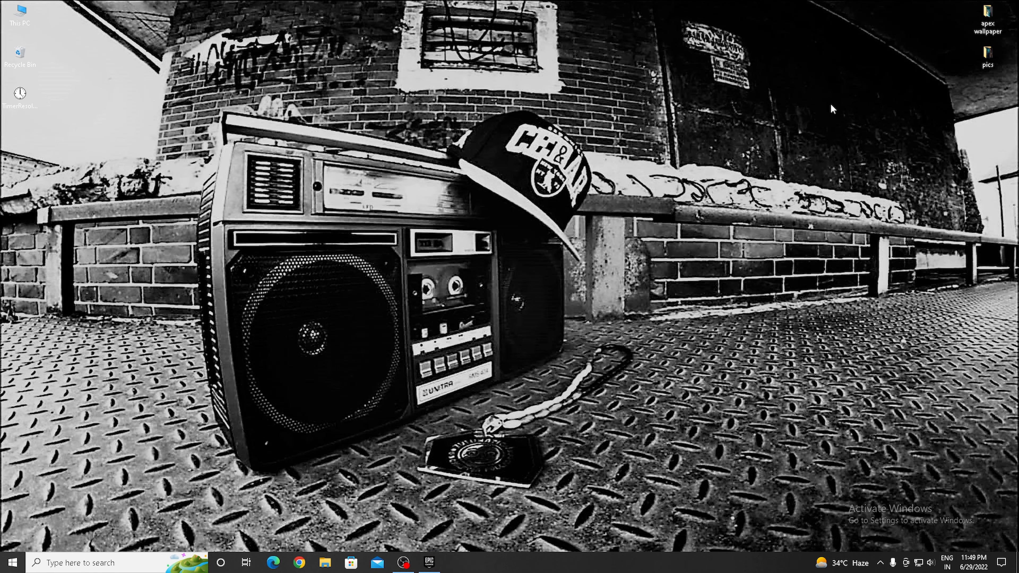
pyautogui.moveTo(915, 500)
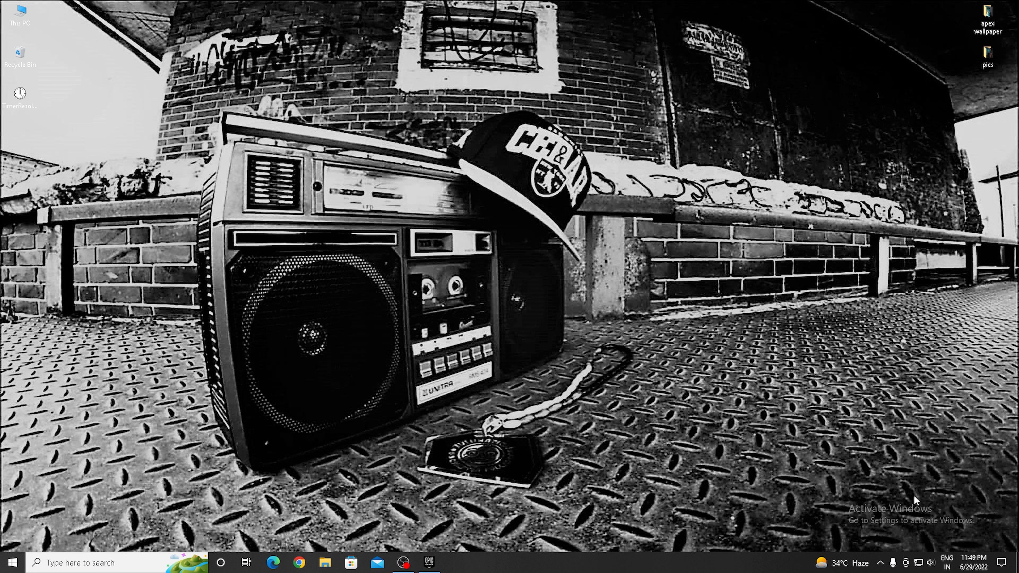
pyautogui.moveTo(918, 562)
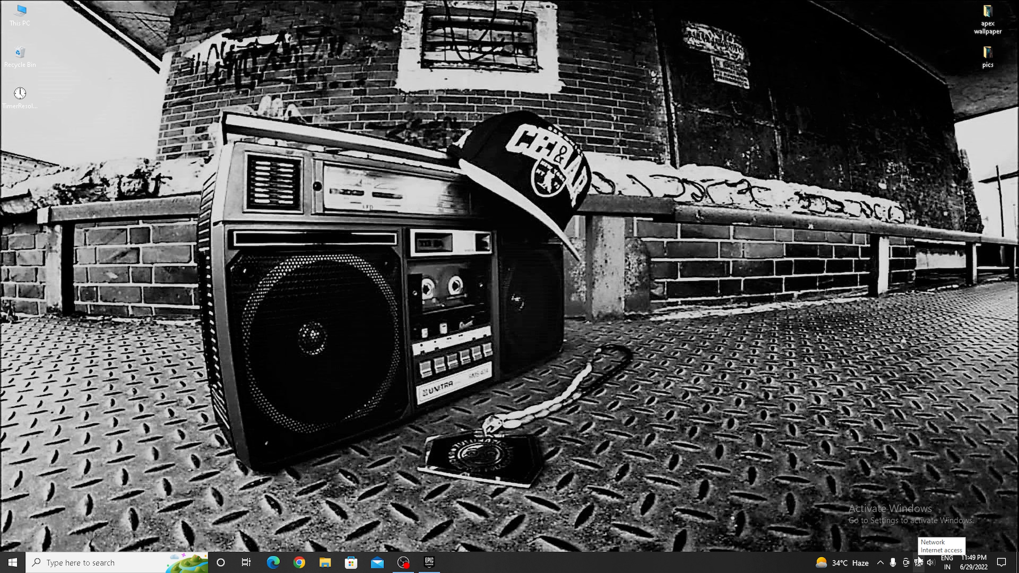
pyautogui.click(916, 562)
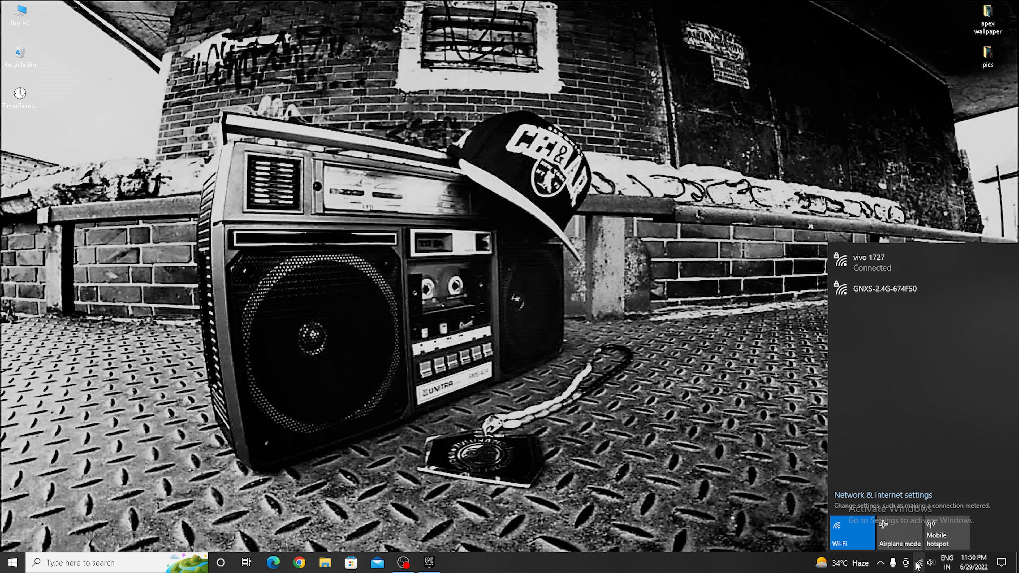
pyautogui.moveTo(918, 276)
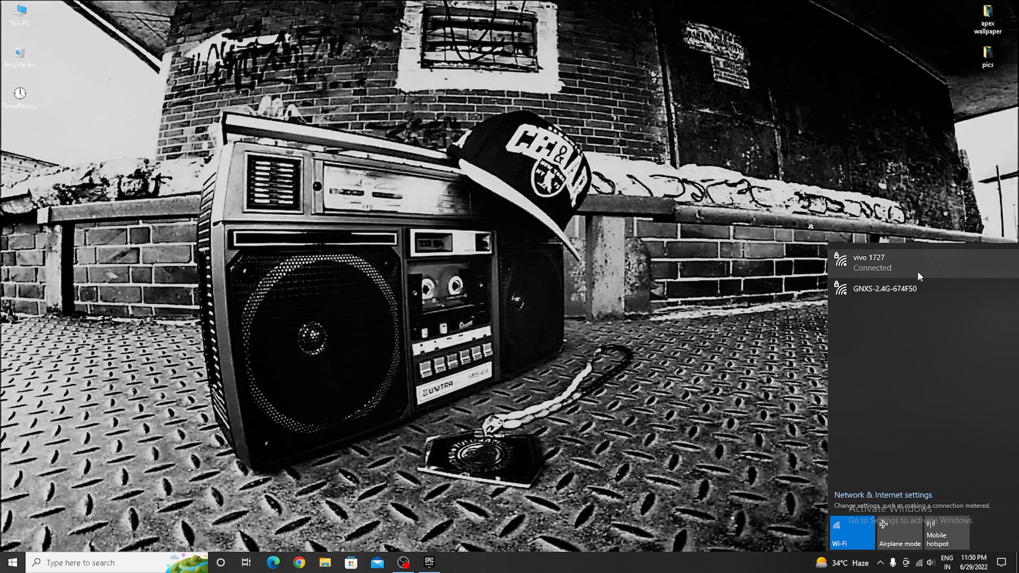
pyautogui.click(871, 263)
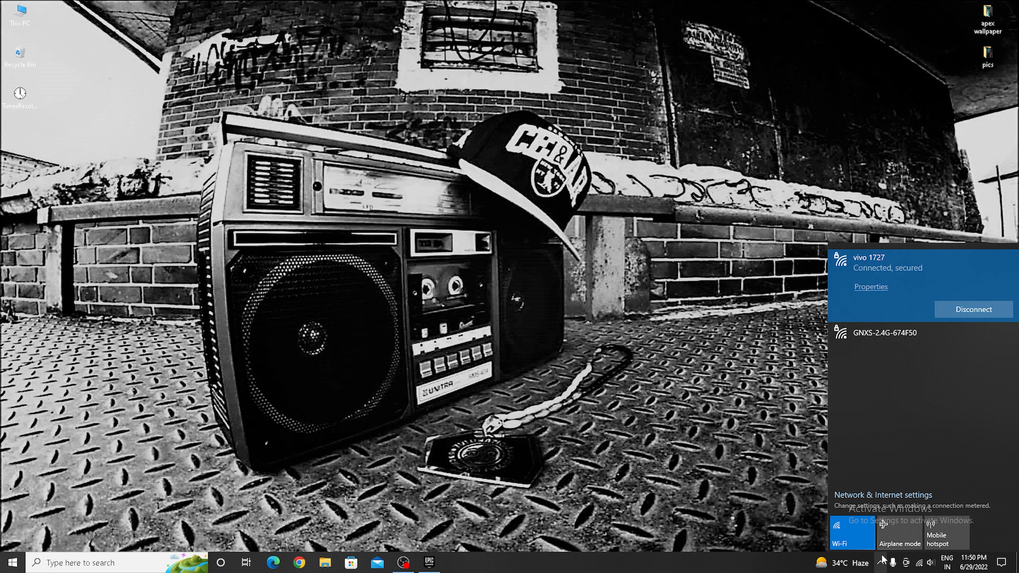
pyautogui.moveTo(883, 561)
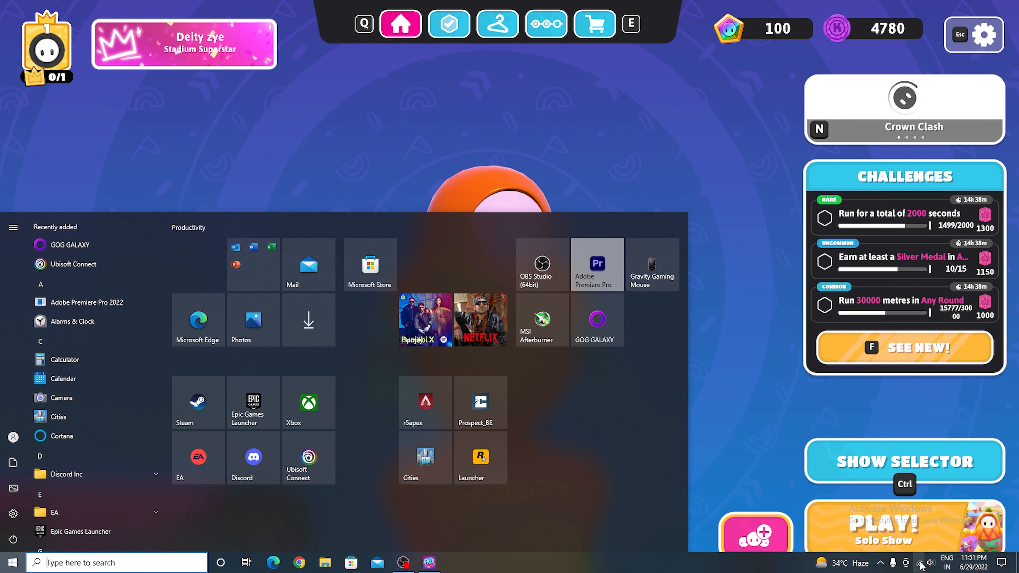
pyautogui.moveTo(802, 442)
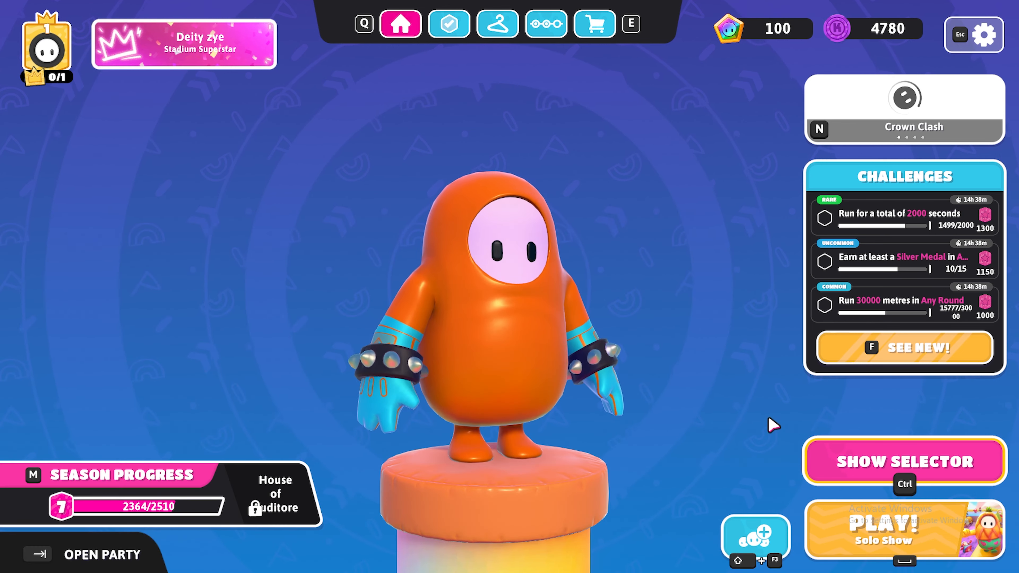
# Step: Relaunch Fall Guys from the Start menu and return to the home lobby view
pyautogui.click(448, 24)
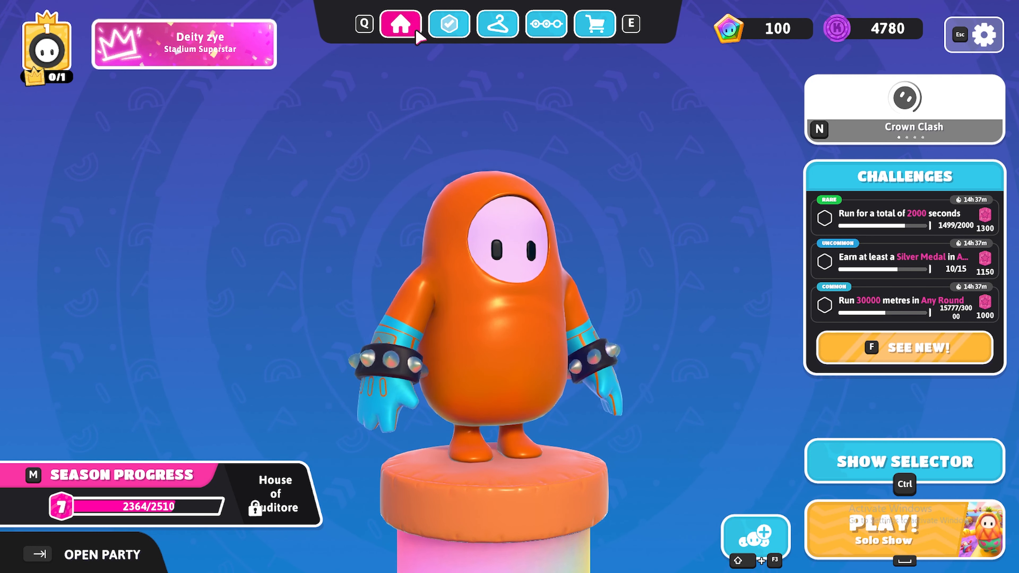
pyautogui.click(12, 562)
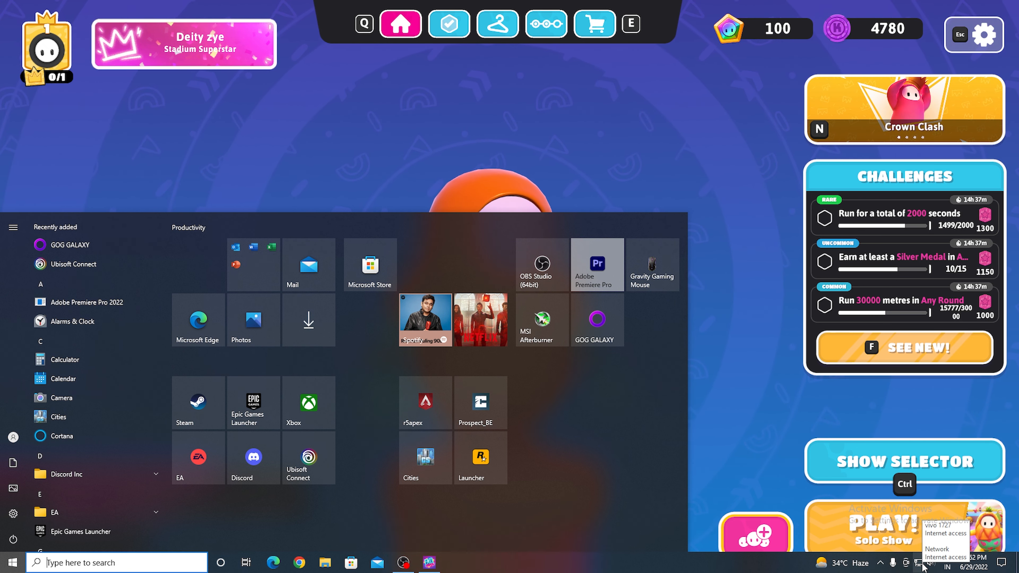
pyautogui.click(919, 562)
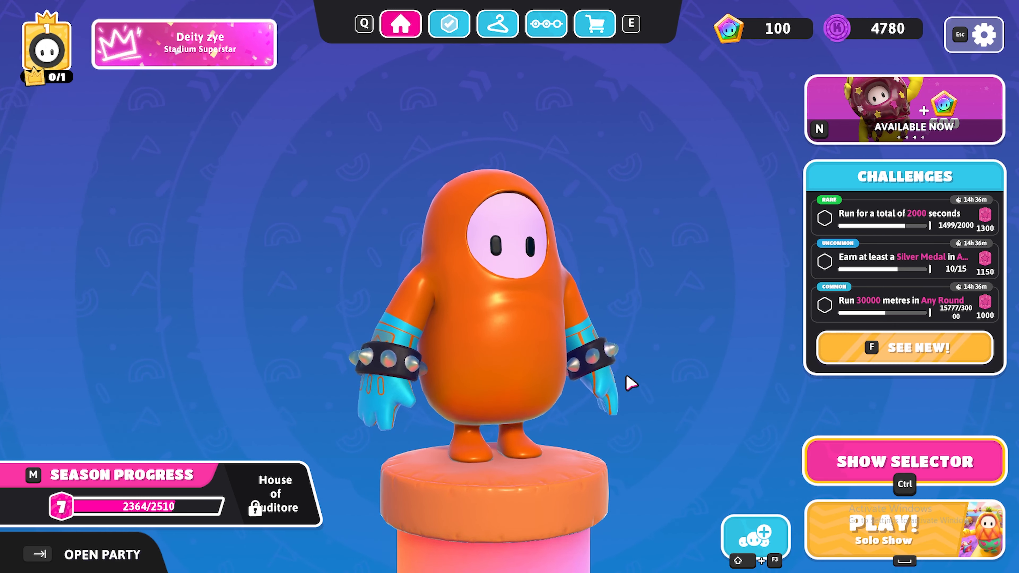
# Step: Queue for a Solo Show match from the lobby
pyautogui.click(973, 34)
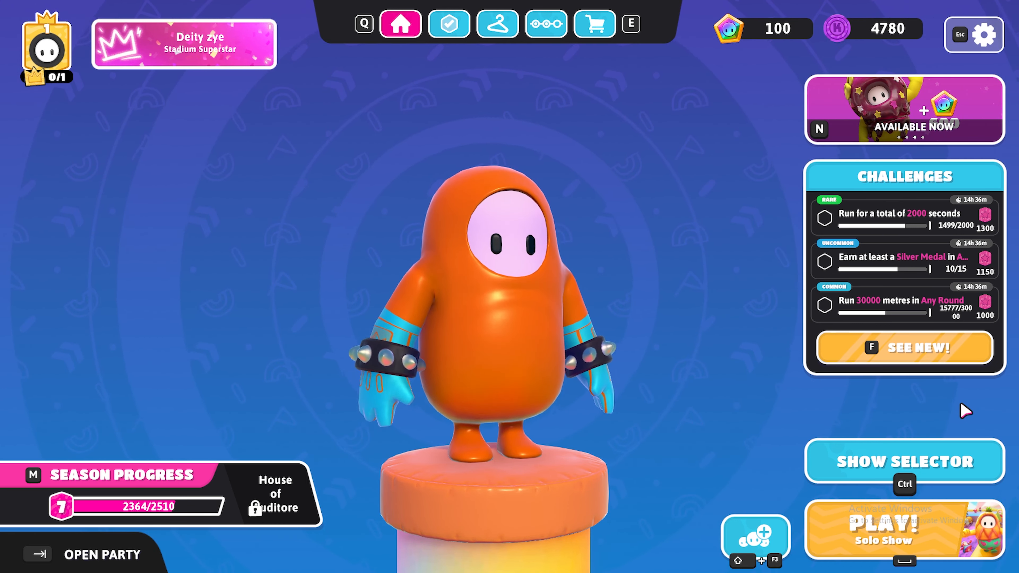
pyautogui.click(903, 528)
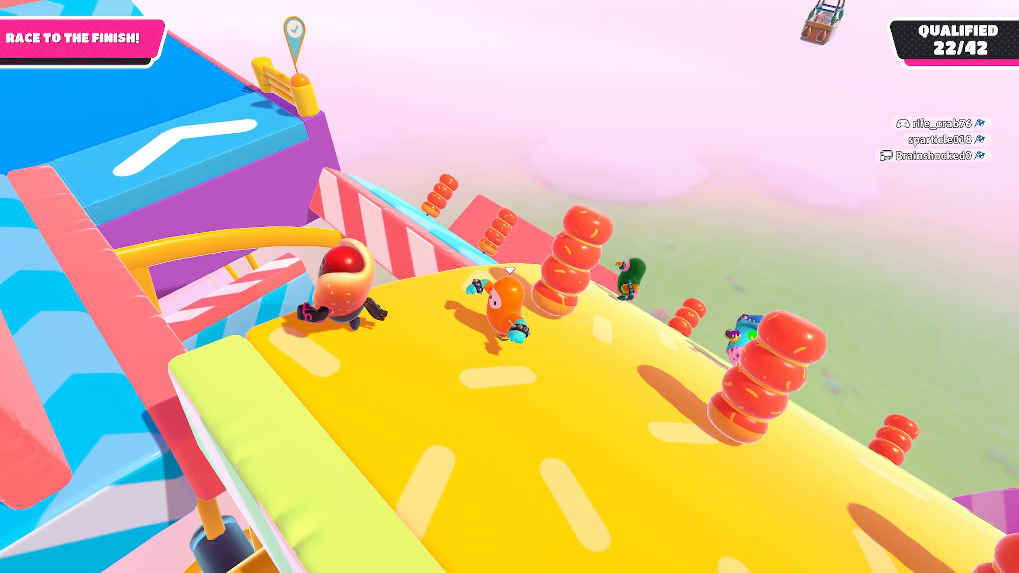
# Step: Run the orange character forward along the course up the pink ramp toward the finish line
pyautogui.press('w')
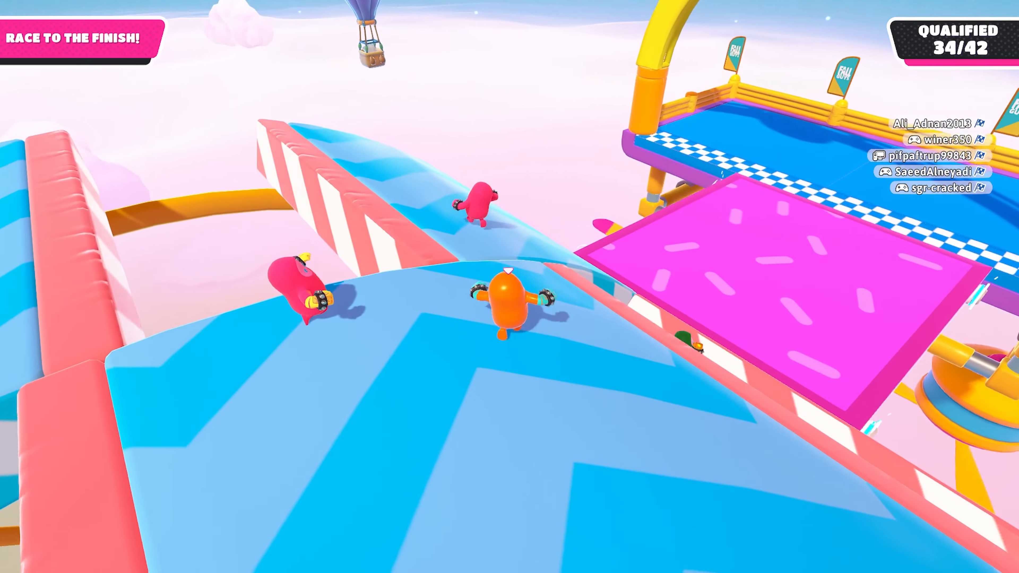
pyautogui.press('w')
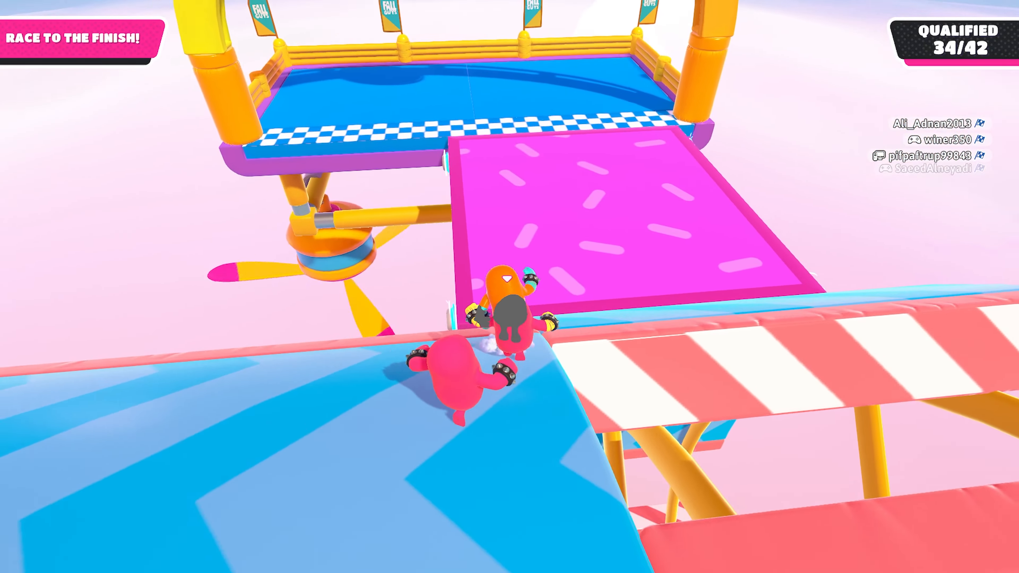
pyautogui.press('w')
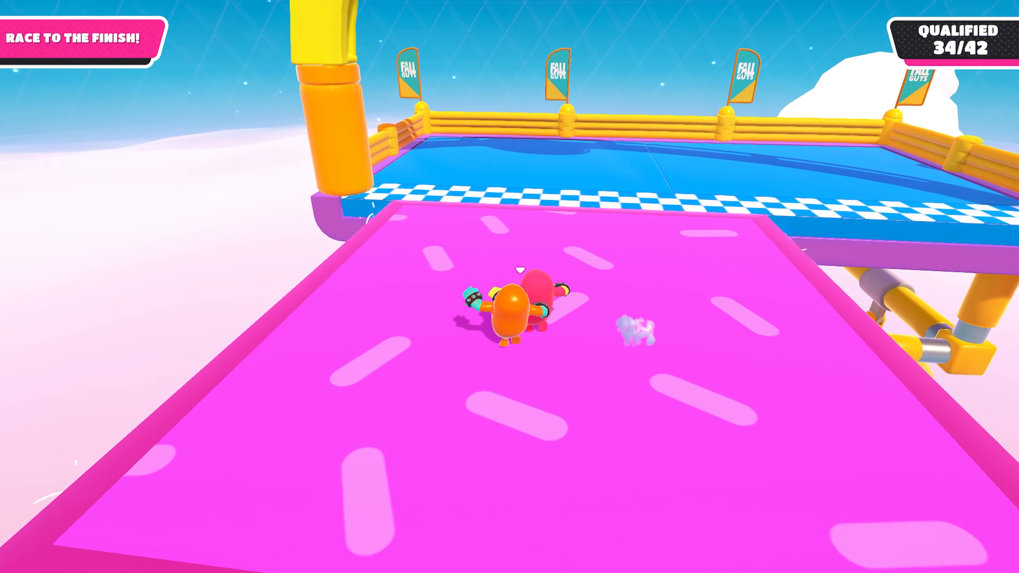